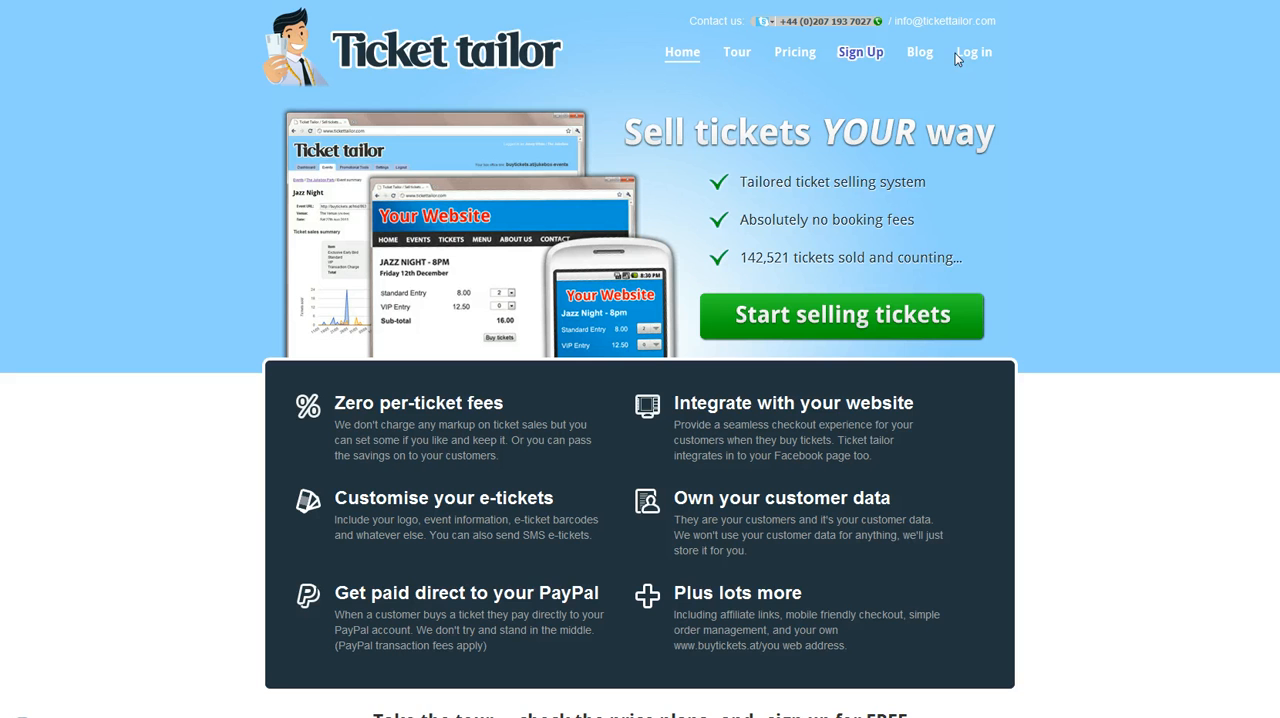
mouse_move(972, 52)
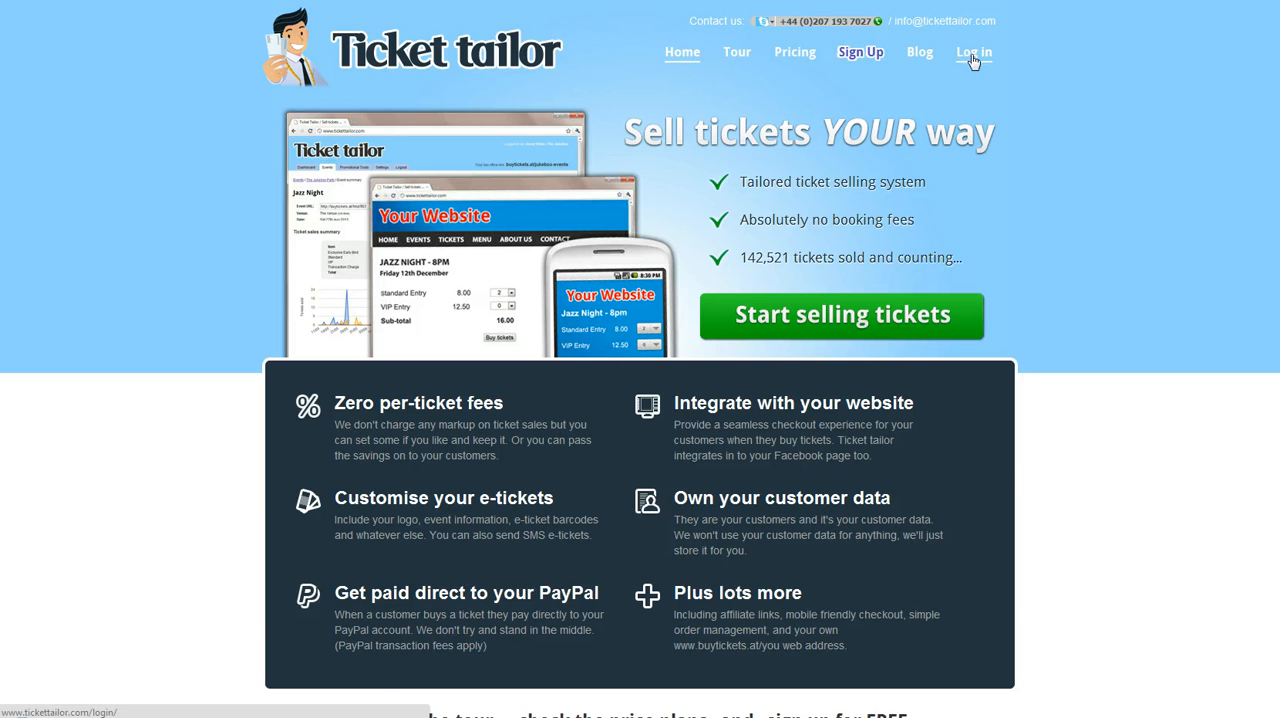
Log in to the Jazz Club account and go to the Box office setup page
left_click(972, 52)
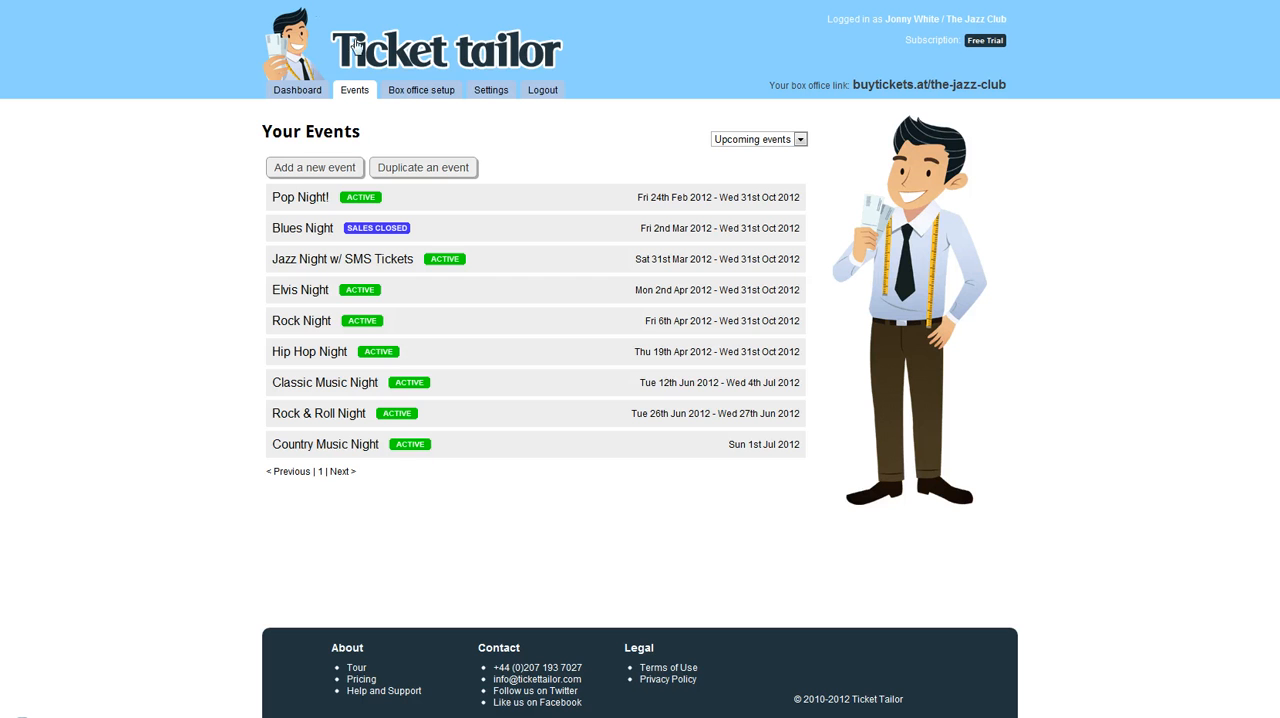
mouse_move(420, 90)
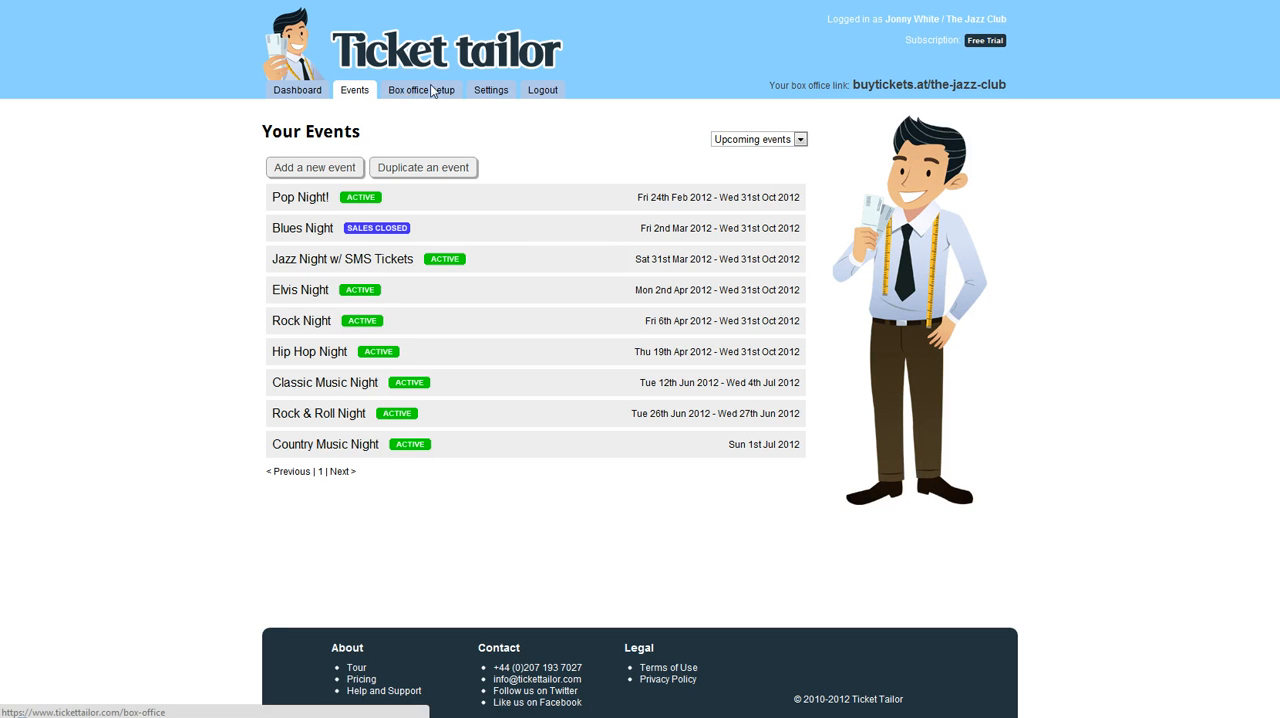
mouse_move(420, 90)
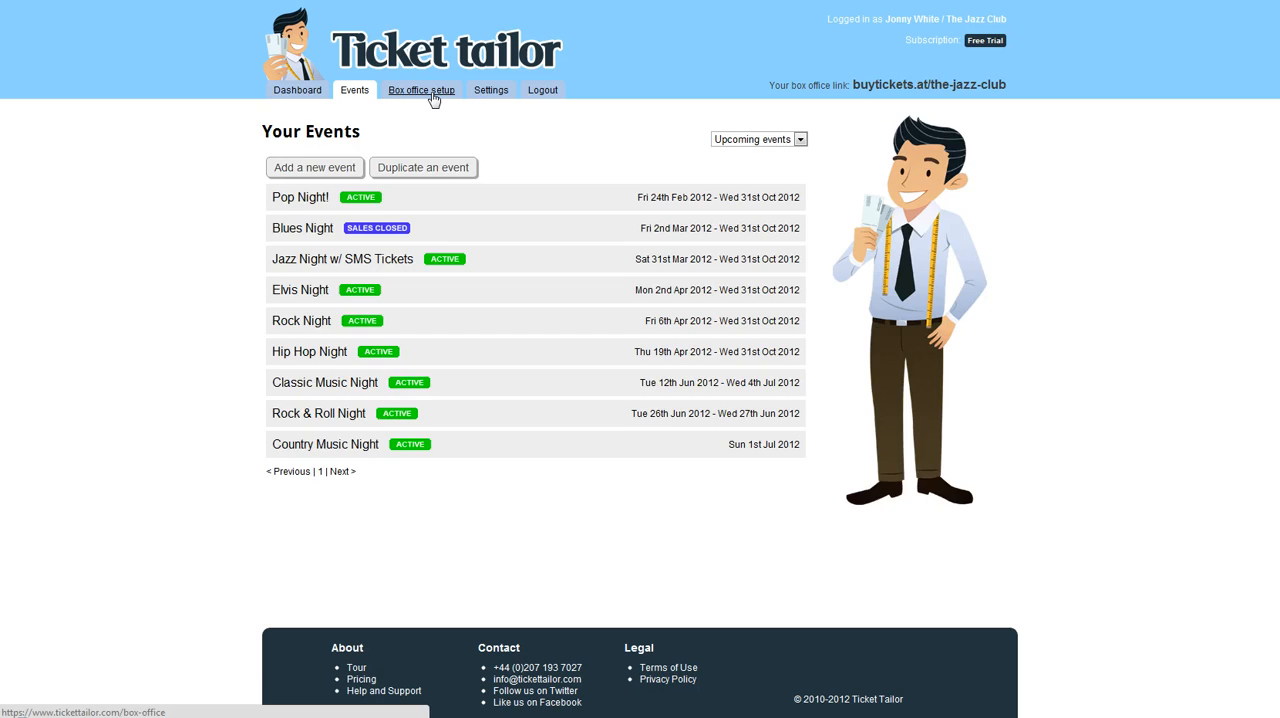
left_click(420, 90)
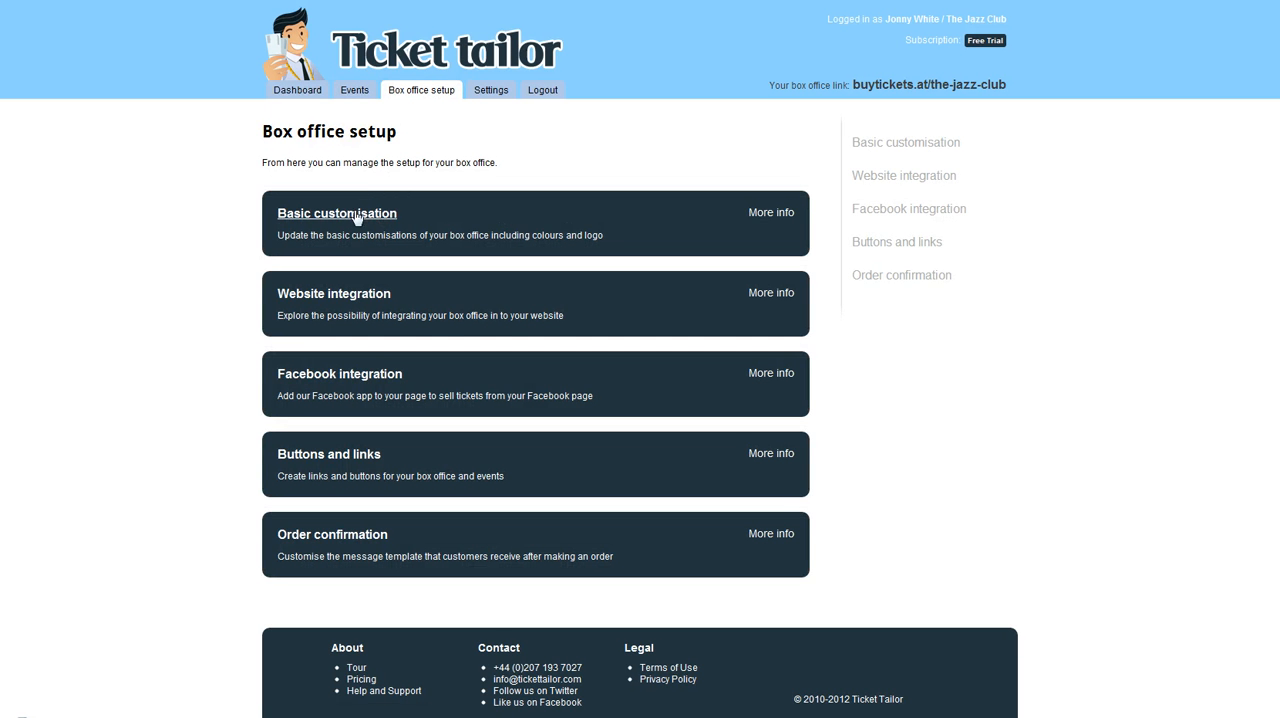
Go to the Basic customisation page with the box office name, theme colours and logo settings
left_click(336, 212)
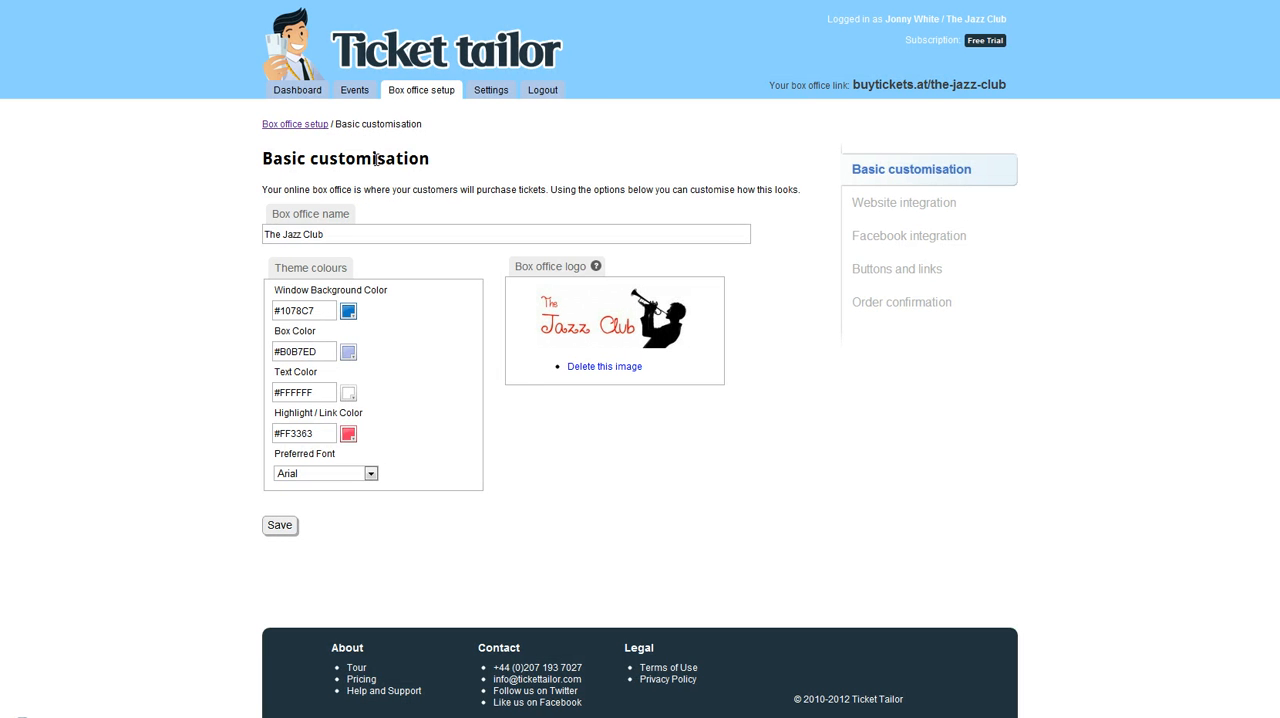
mouse_move(452, 540)
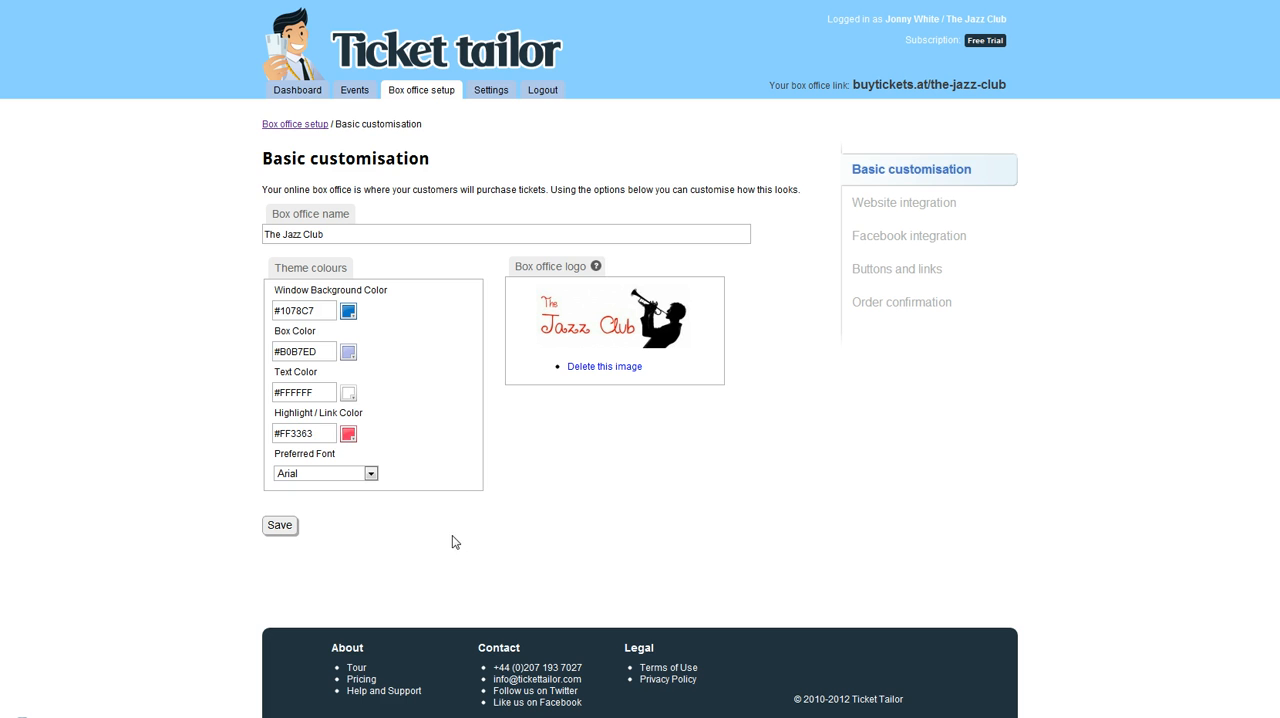
mouse_move(284, 290)
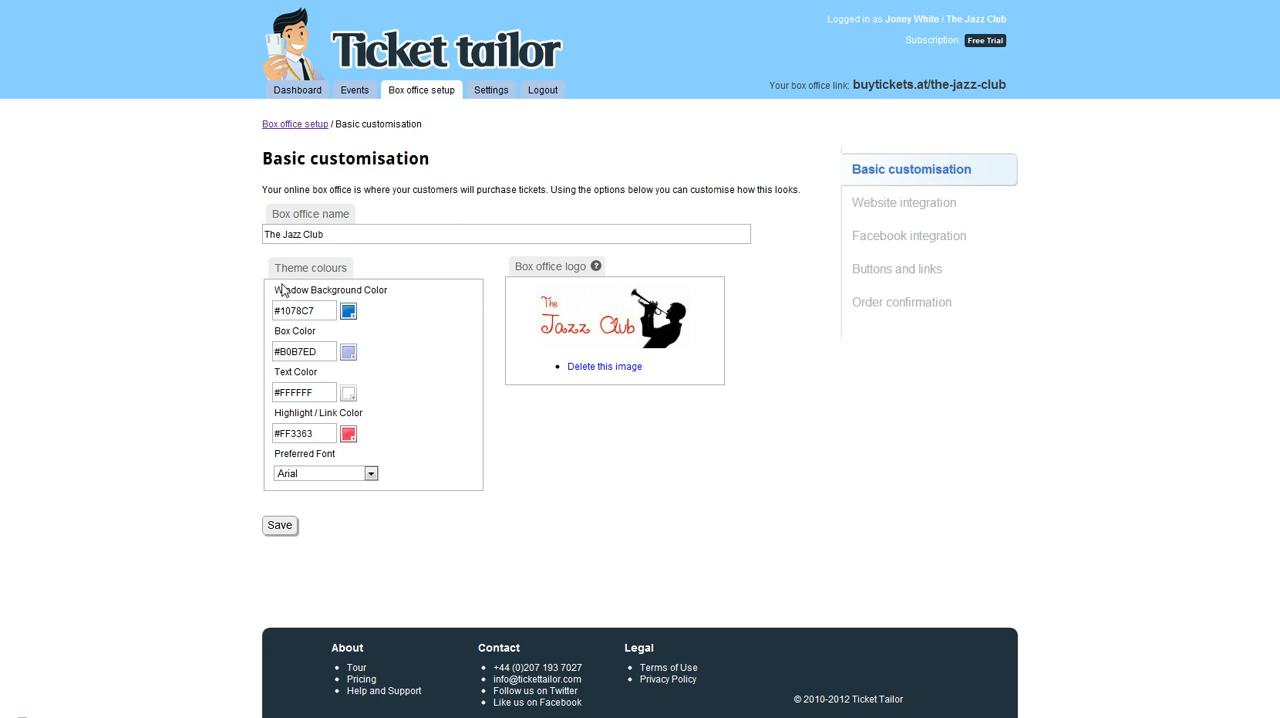
left_click(504, 234)
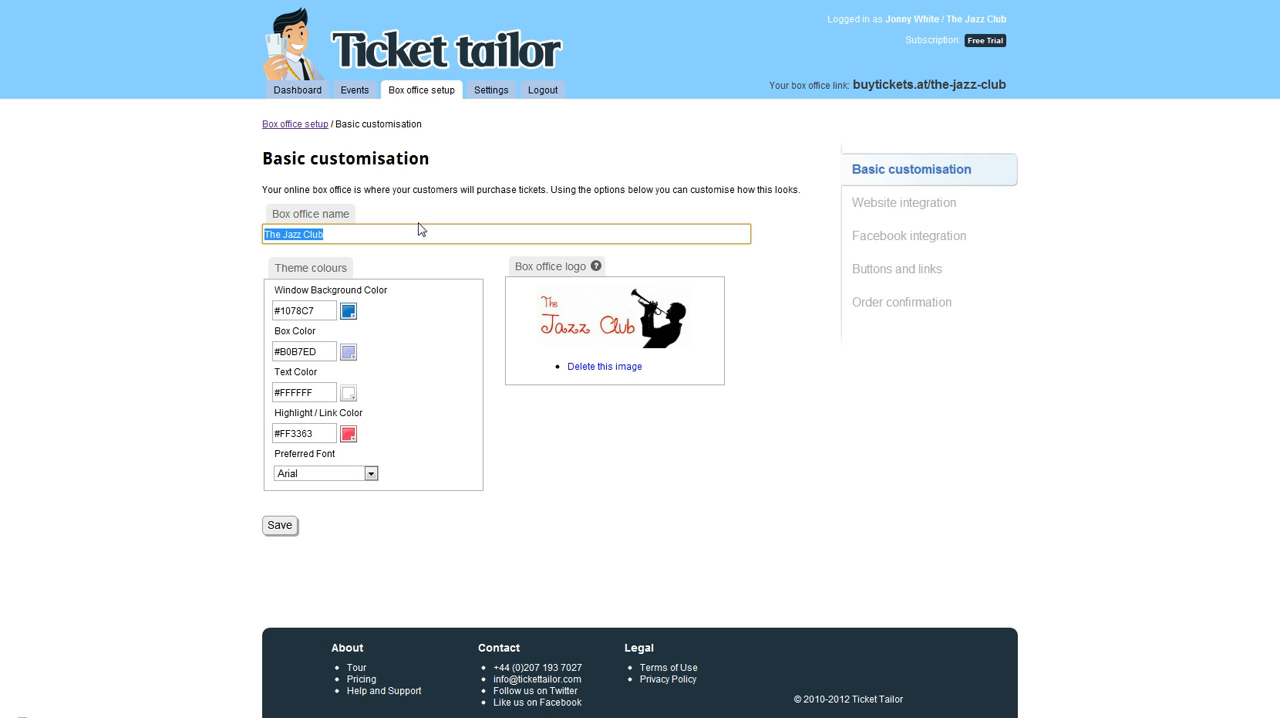
left_click(340, 232)
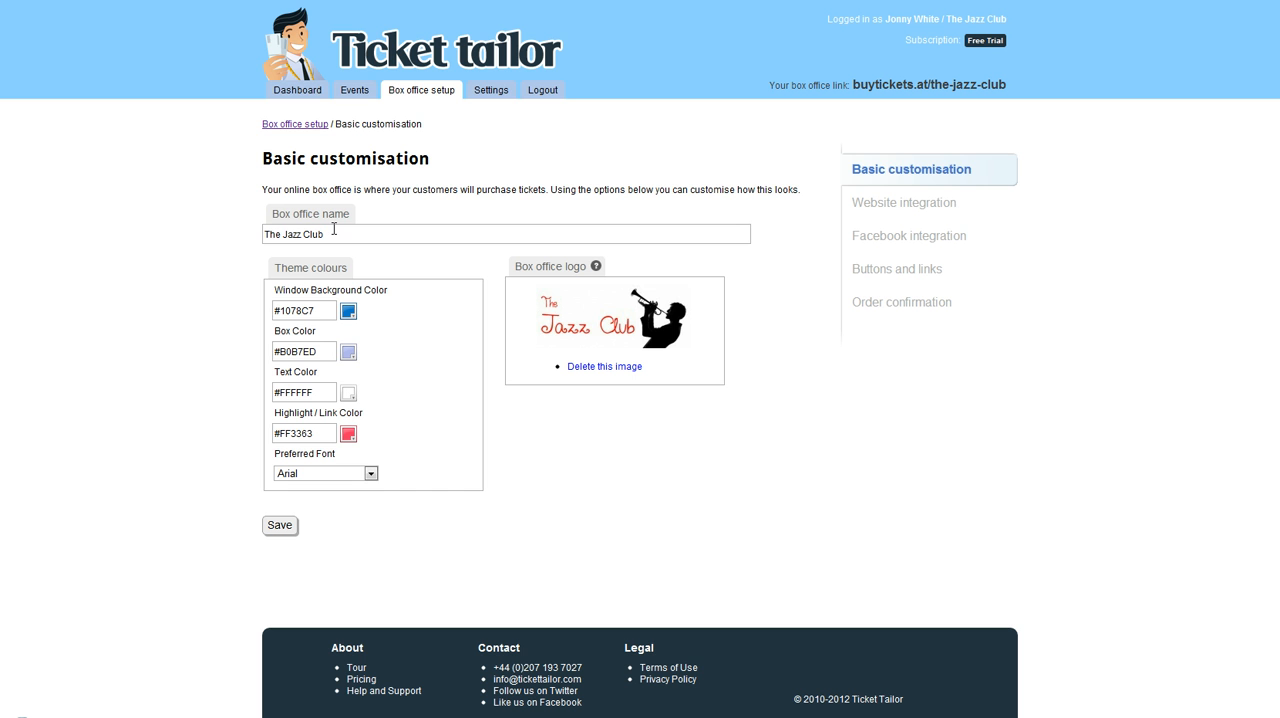
mouse_move(100, 198)
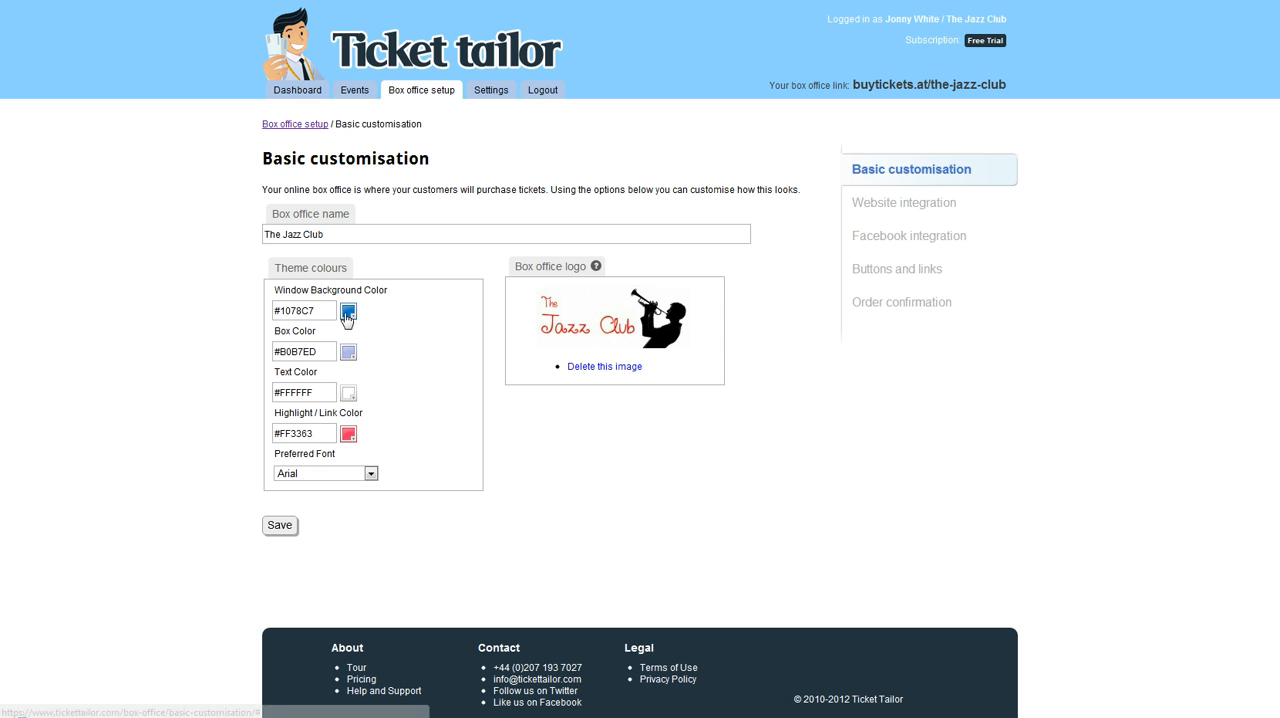
Set the window background to red and the box colour to light purple
left_click(348, 310)
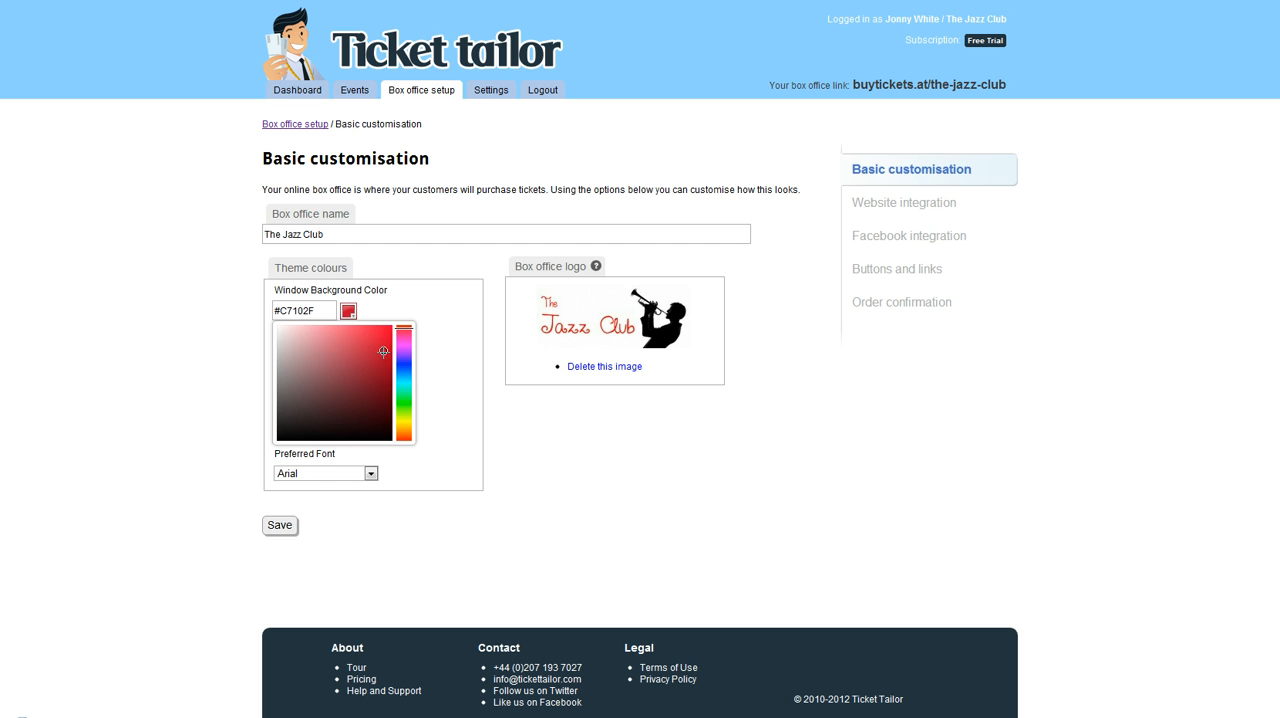
left_click(380, 352)
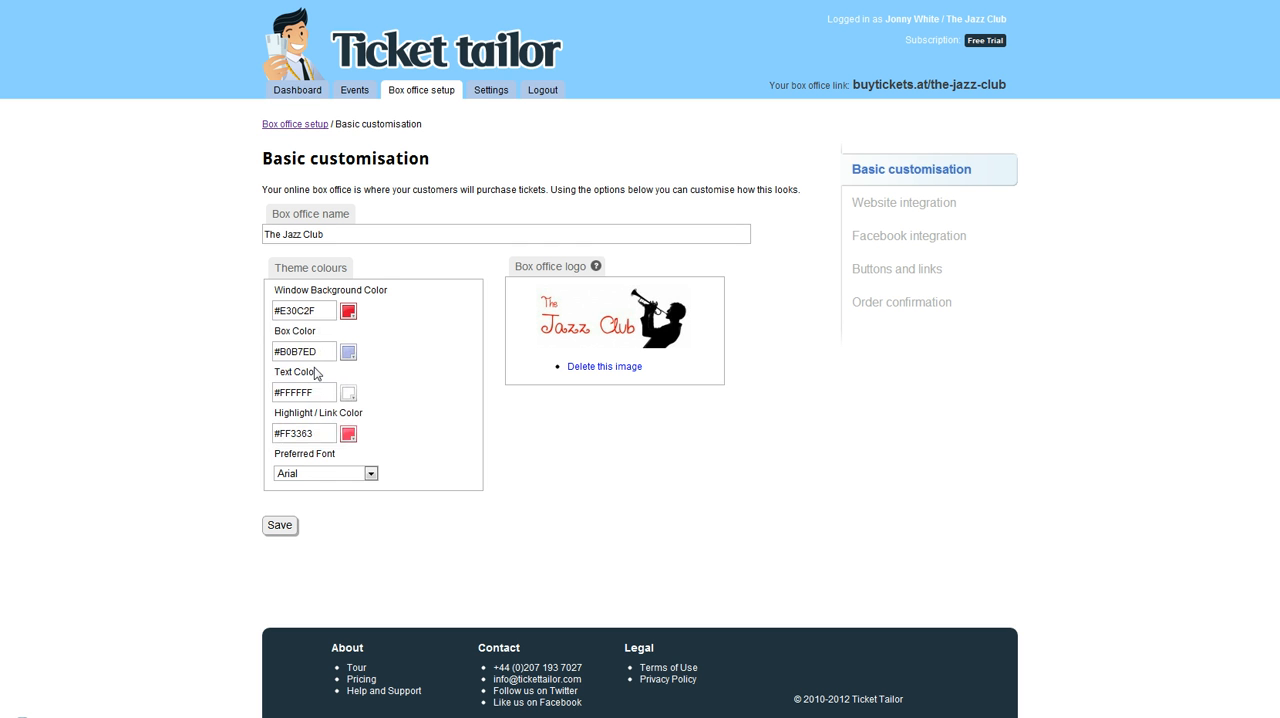
left_click(348, 352)
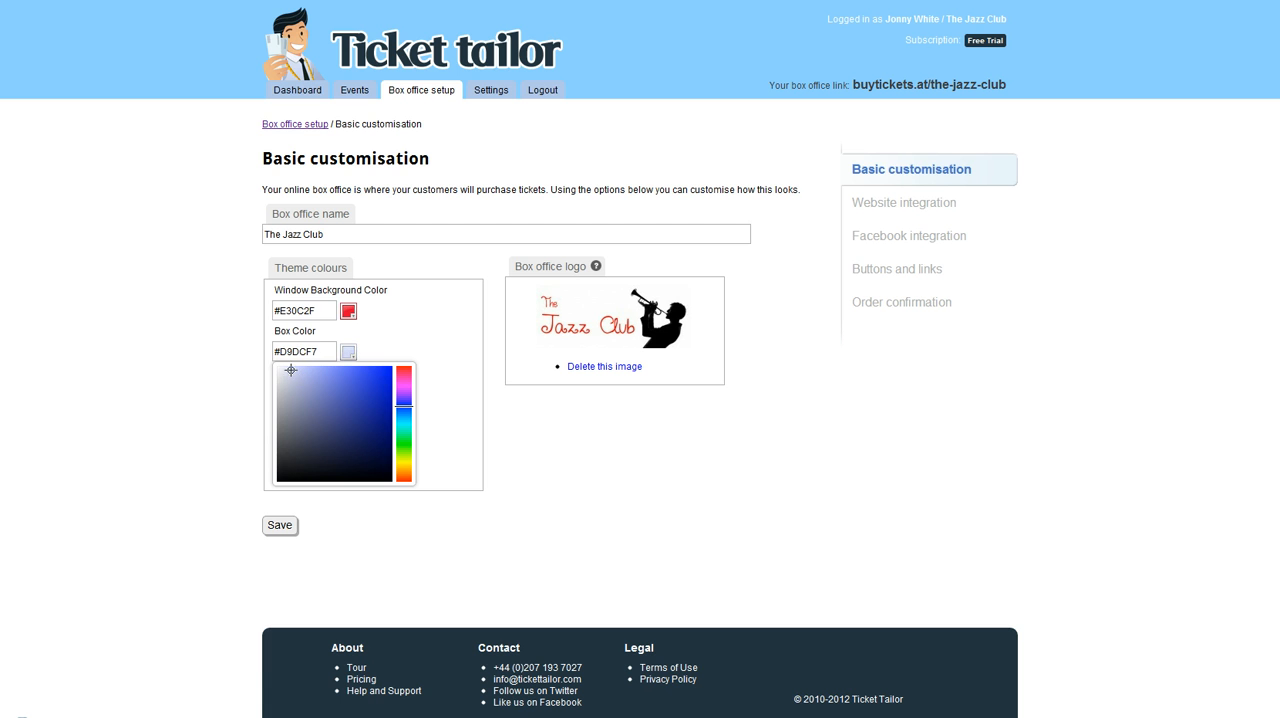
left_click(310, 386)
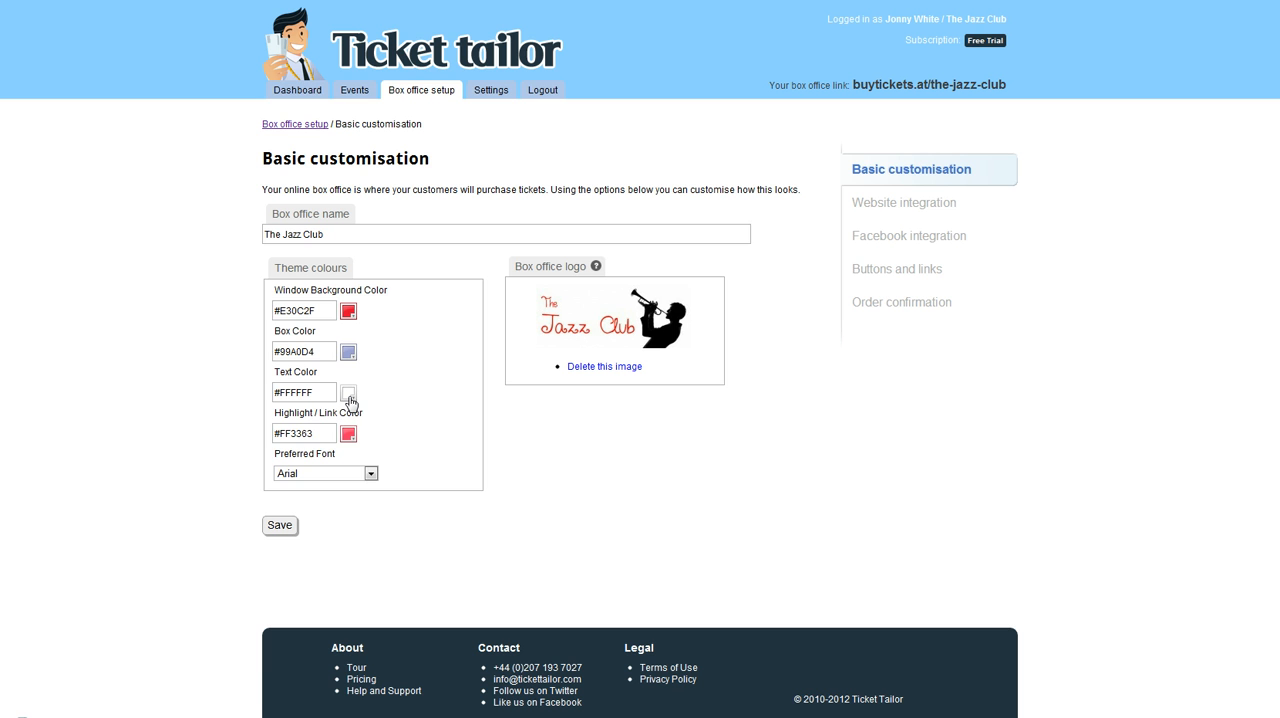
Keep the text colour black and set the highlight and link colour to green (#74FF33)
left_click(348, 392)
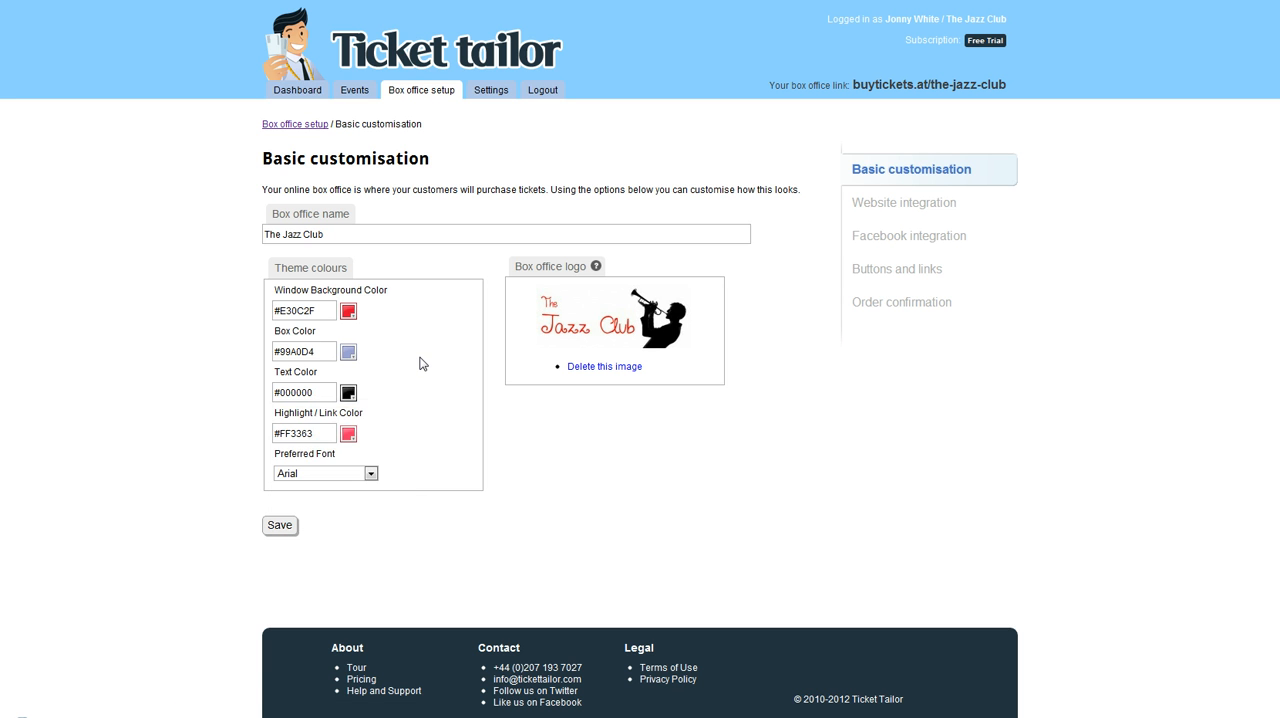
left_click(348, 392)
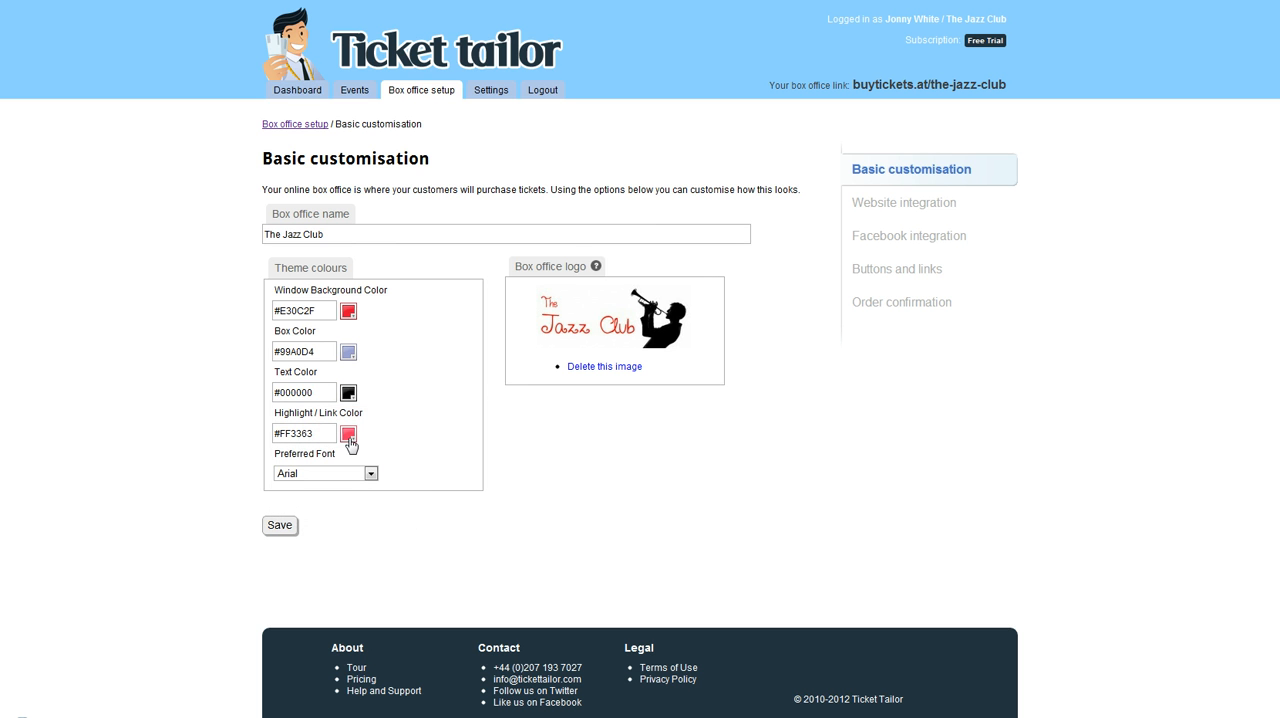
left_click(348, 432)
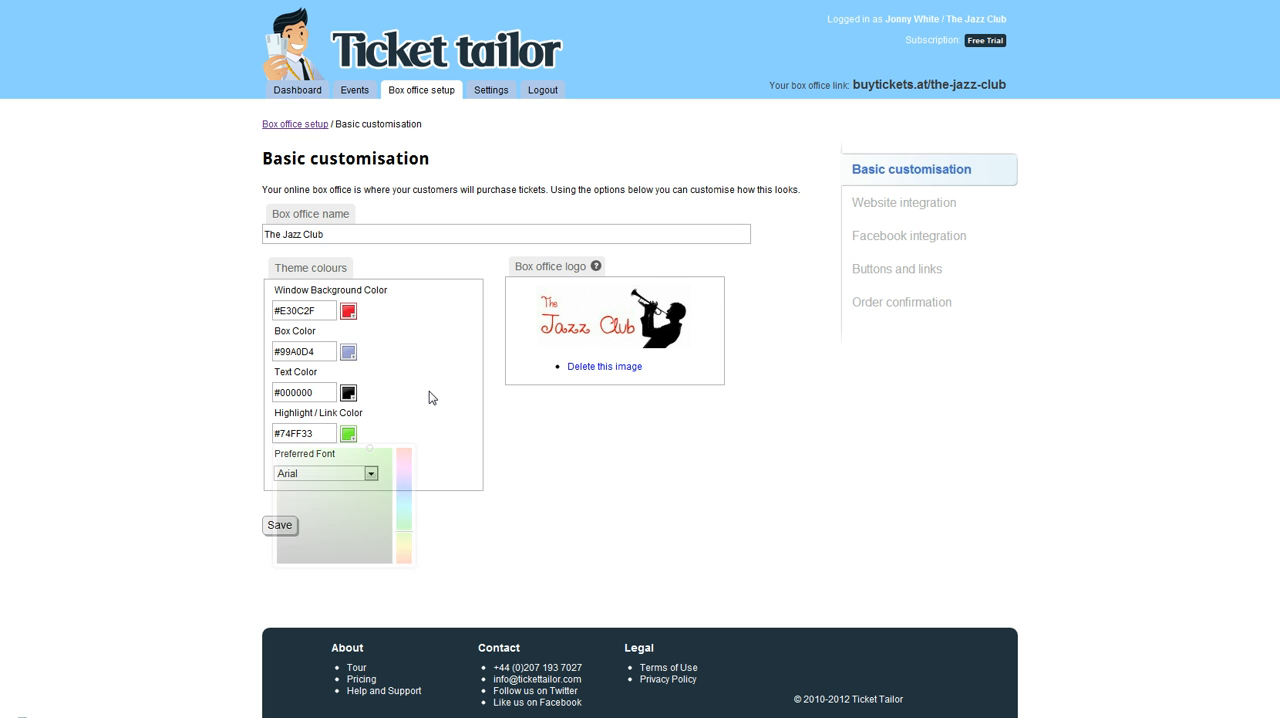
Keep Arial as the preferred font and save the basic customisation settings
left_click(370, 474)
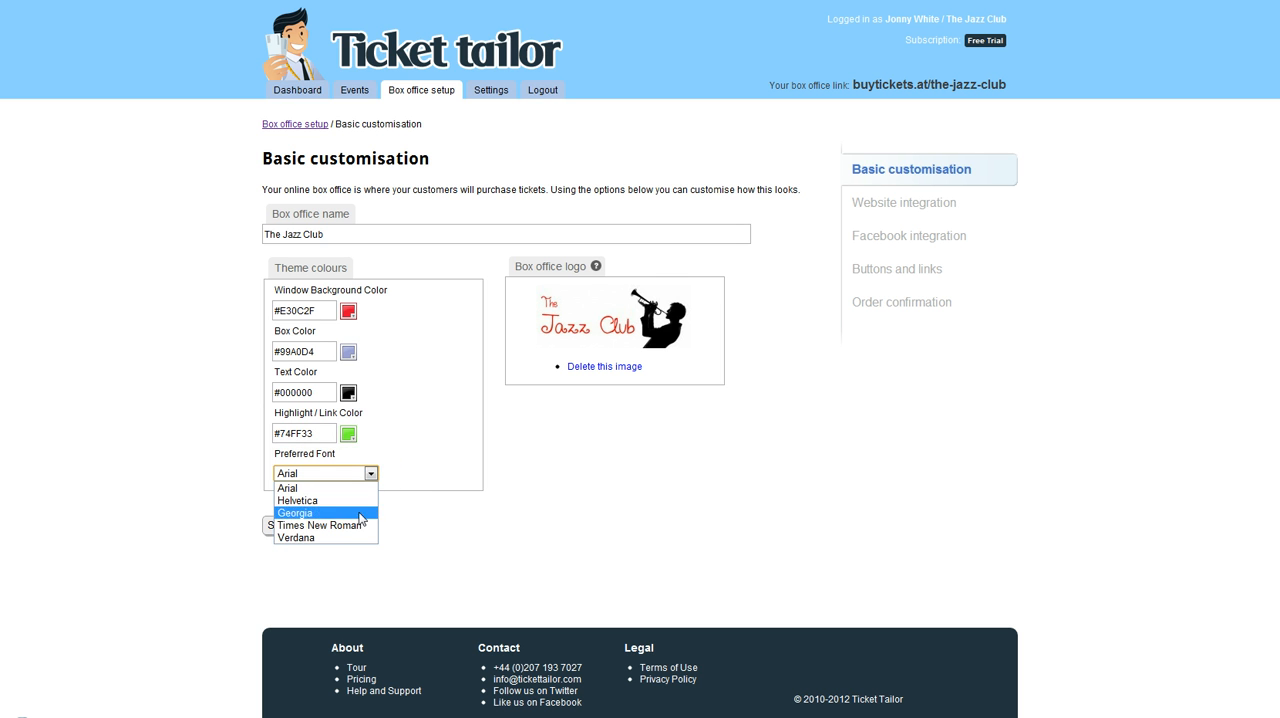
mouse_move(324, 488)
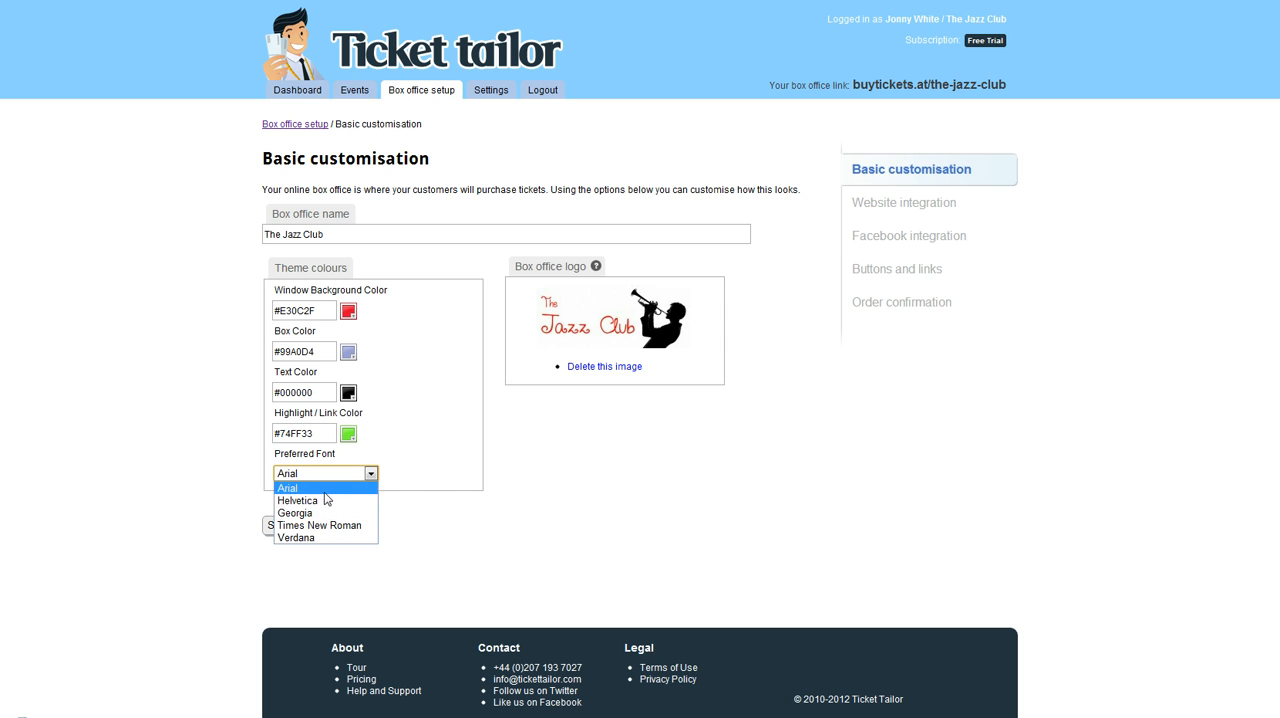
mouse_move(310, 512)
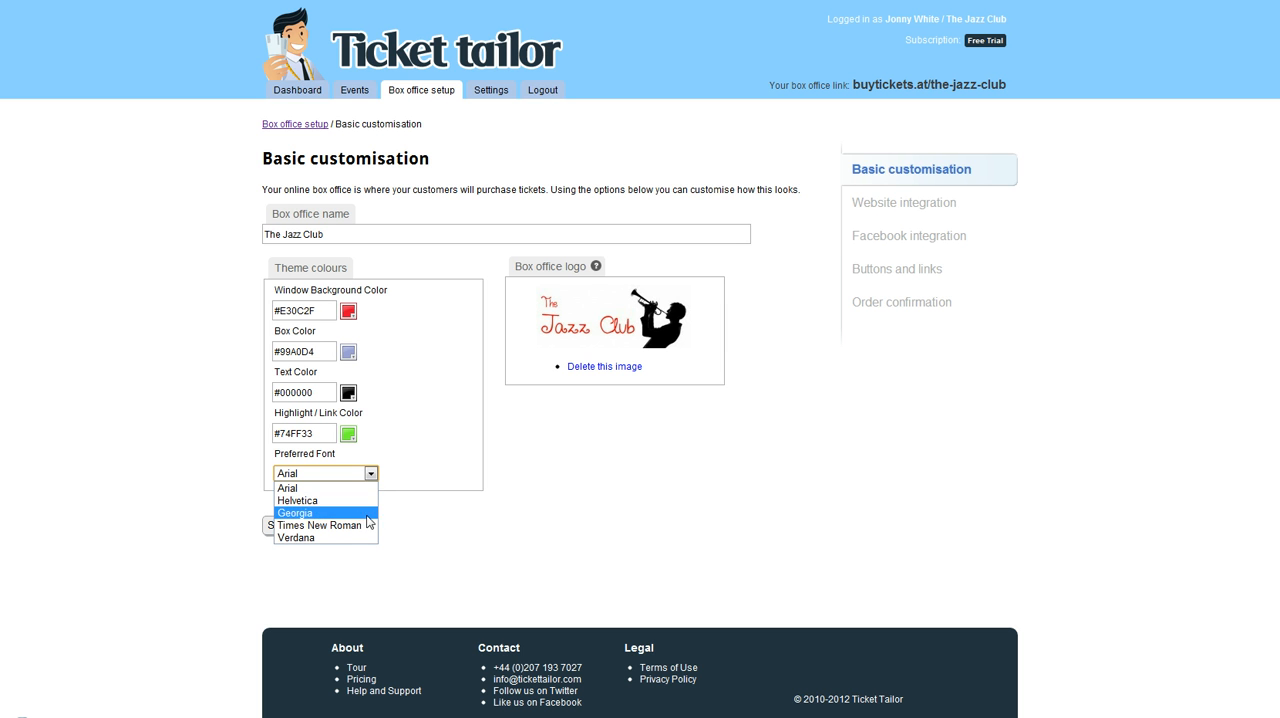
mouse_move(312, 538)
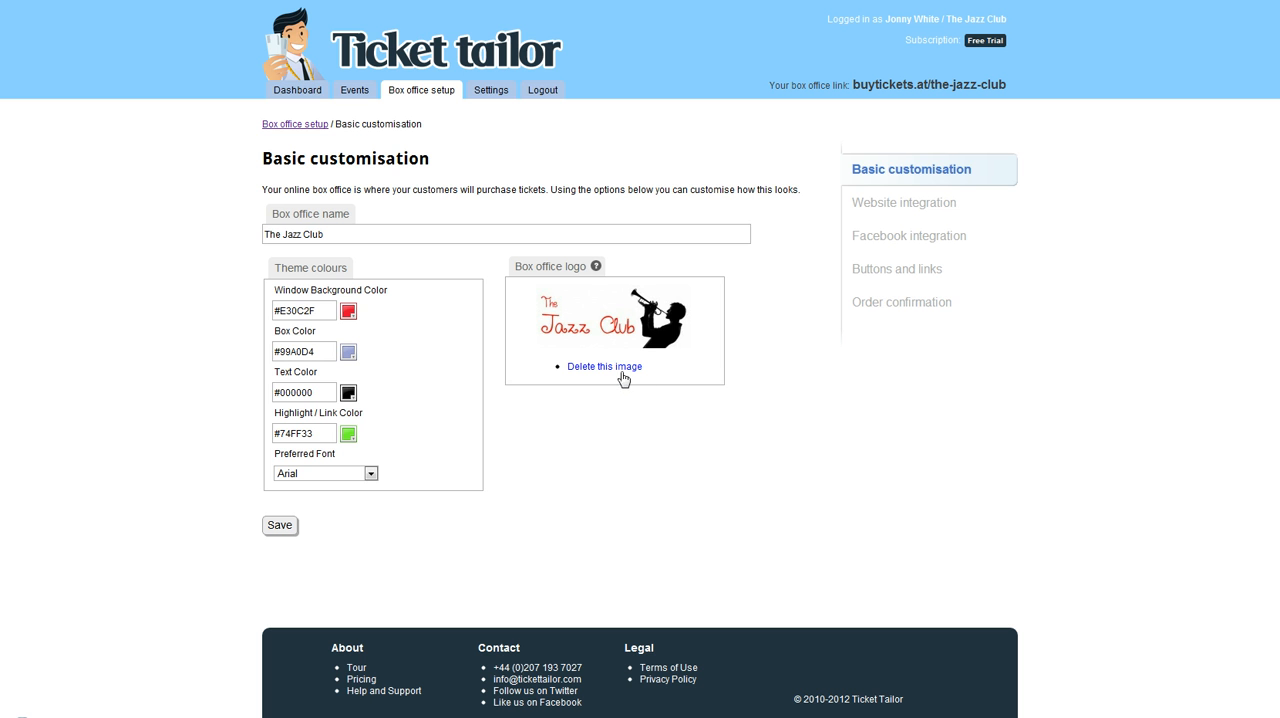
mouse_move(390, 560)
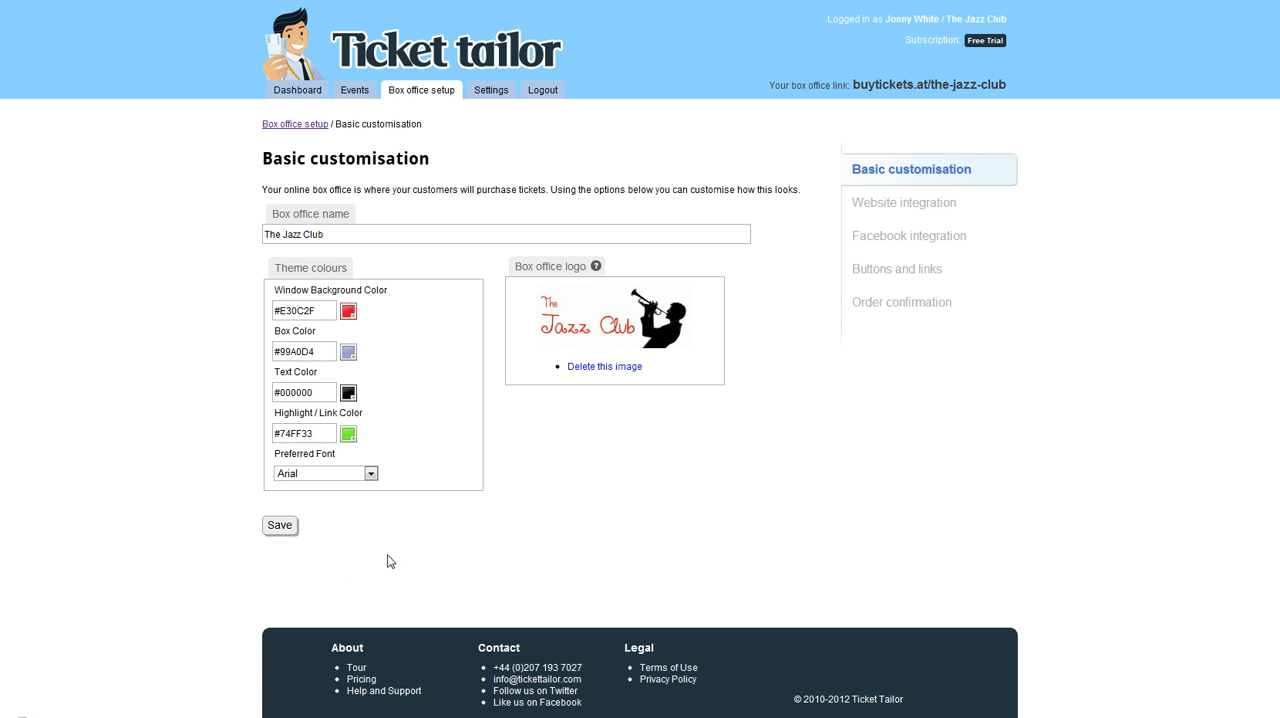
mouse_move(338, 552)
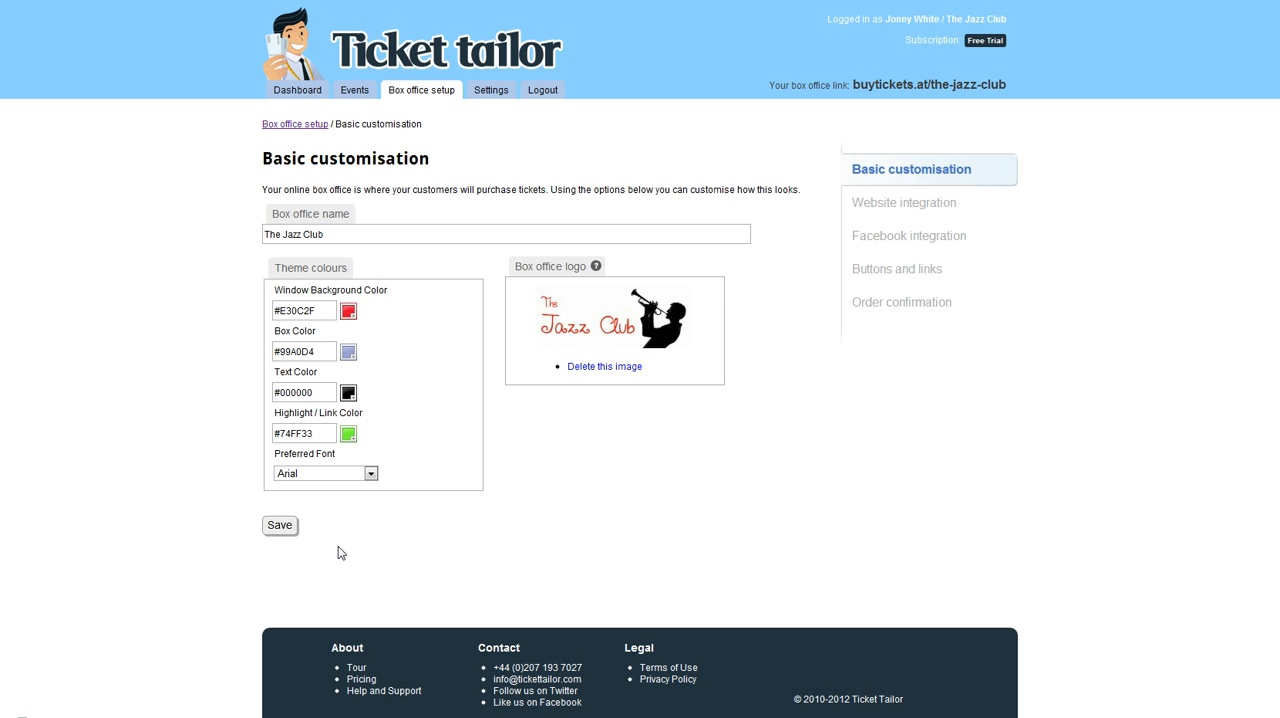
left_click(280, 524)
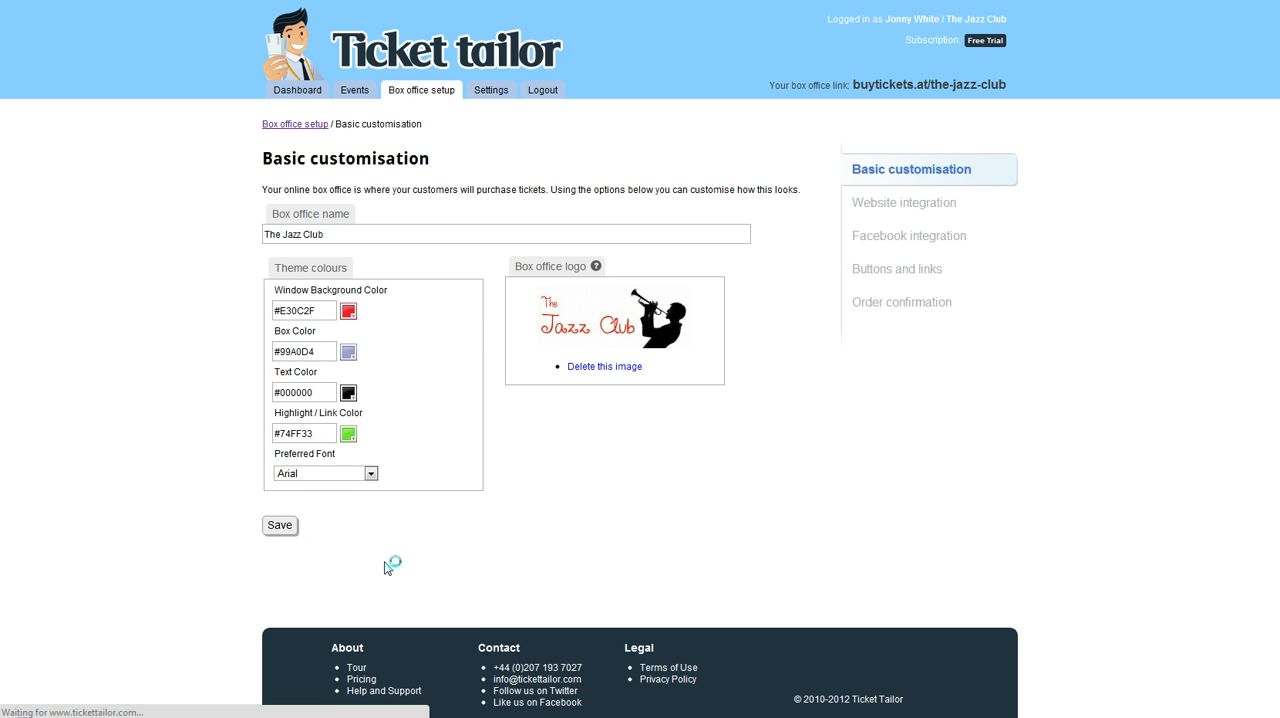
left_click(280, 524)
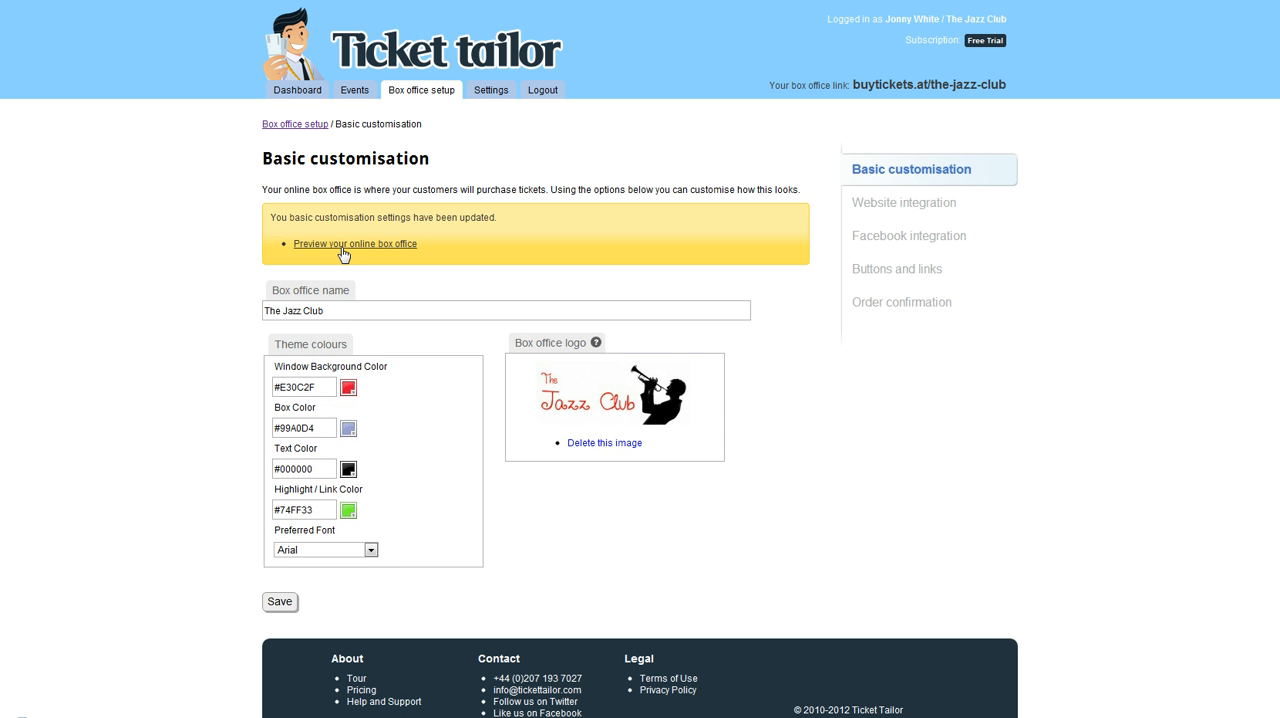
mouse_move(396, 262)
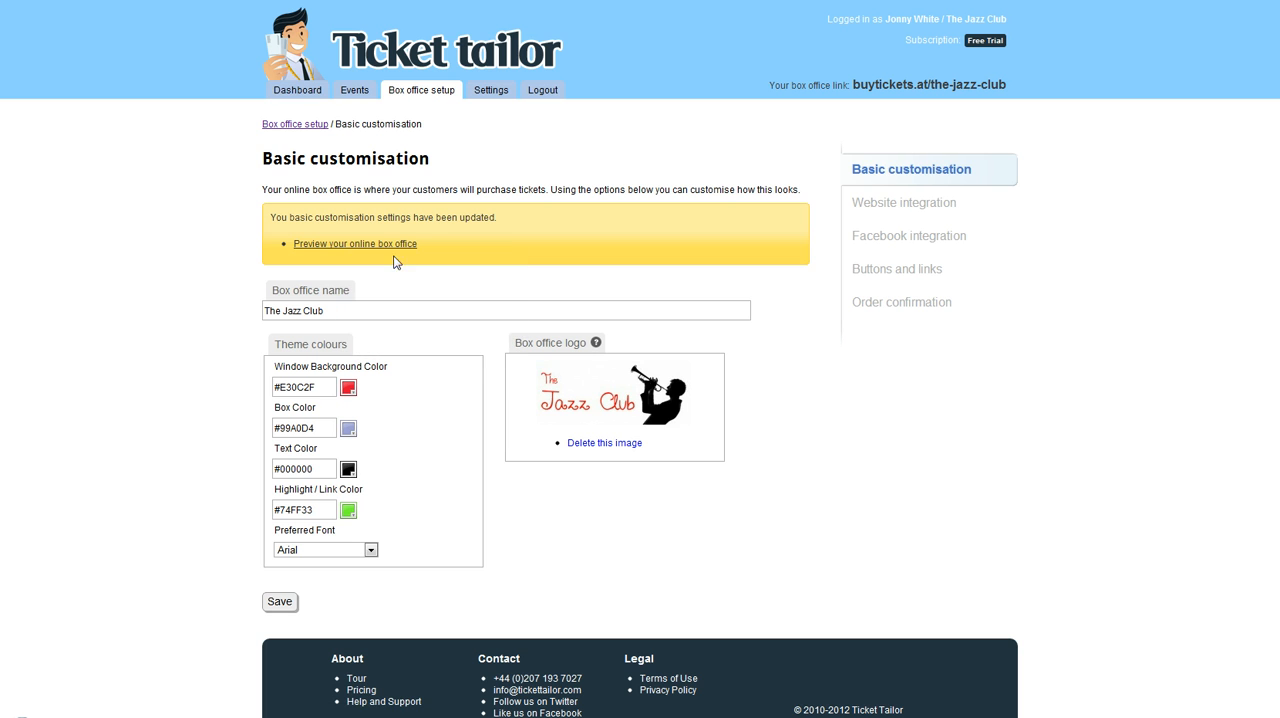
Preview the restyled box office and view the Pop Night at The Jazz Club ticket page
left_click(356, 244)
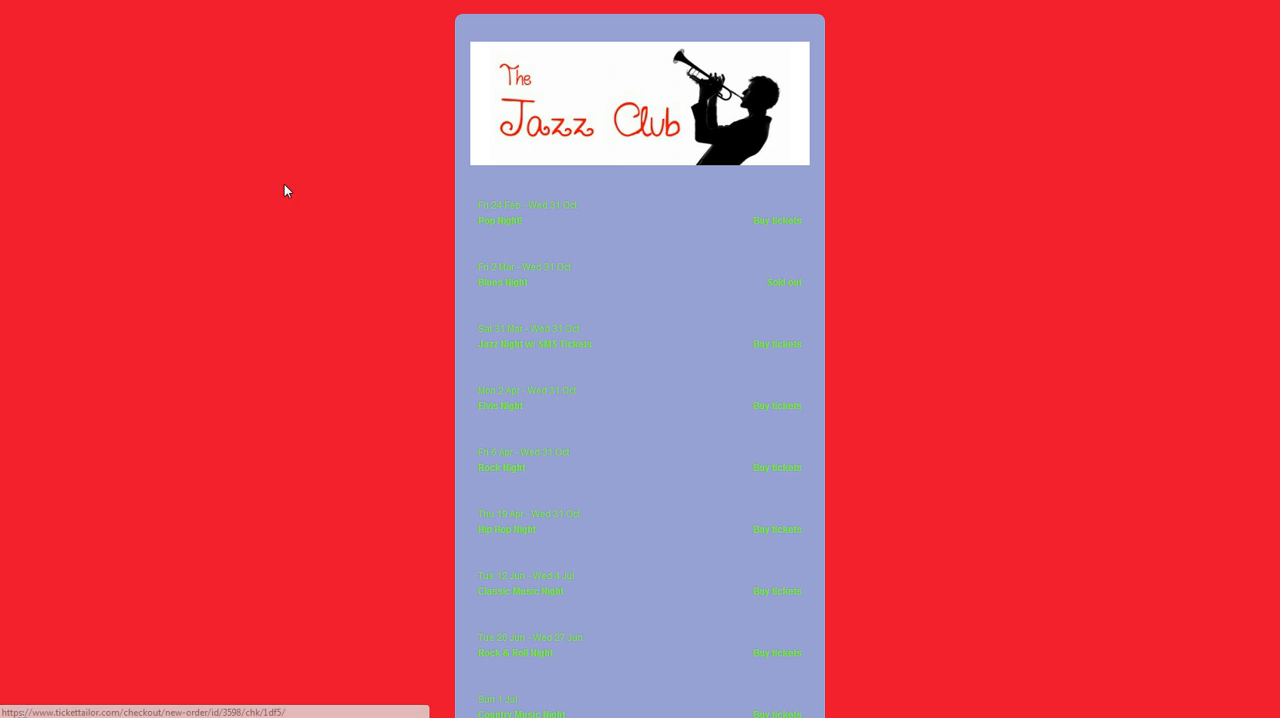
mouse_move(878, 426)
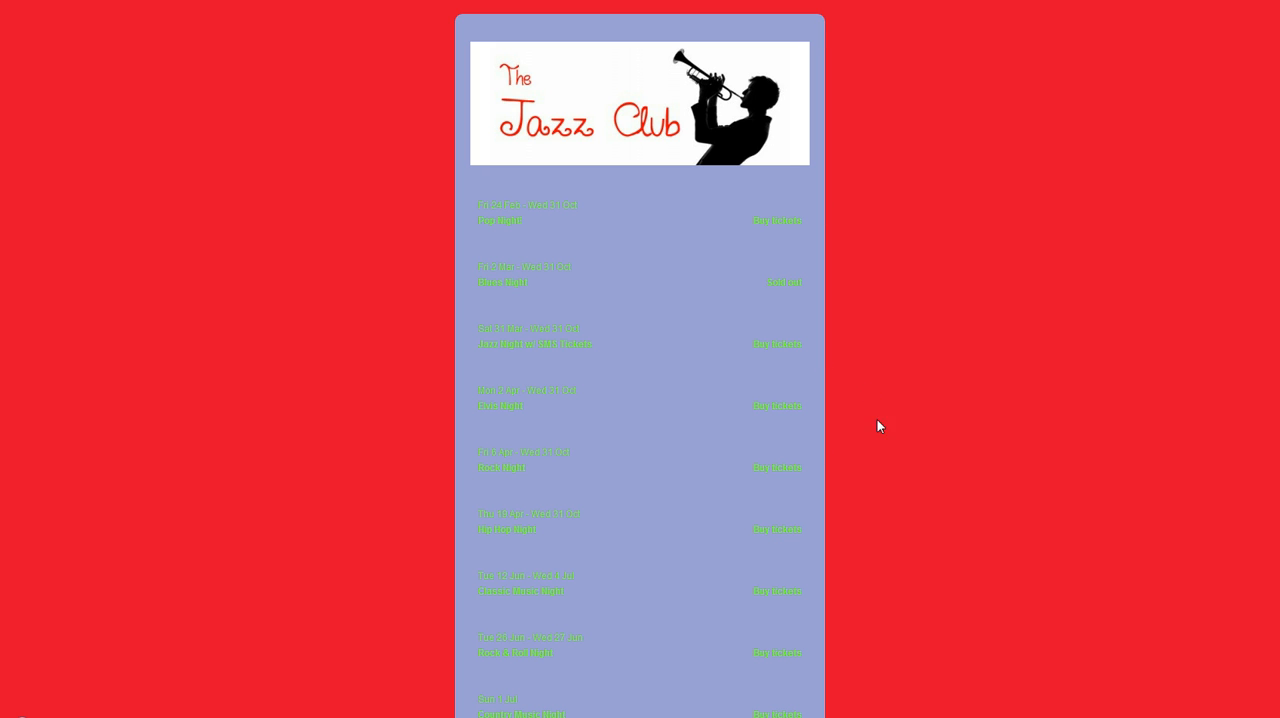
left_click(776, 220)
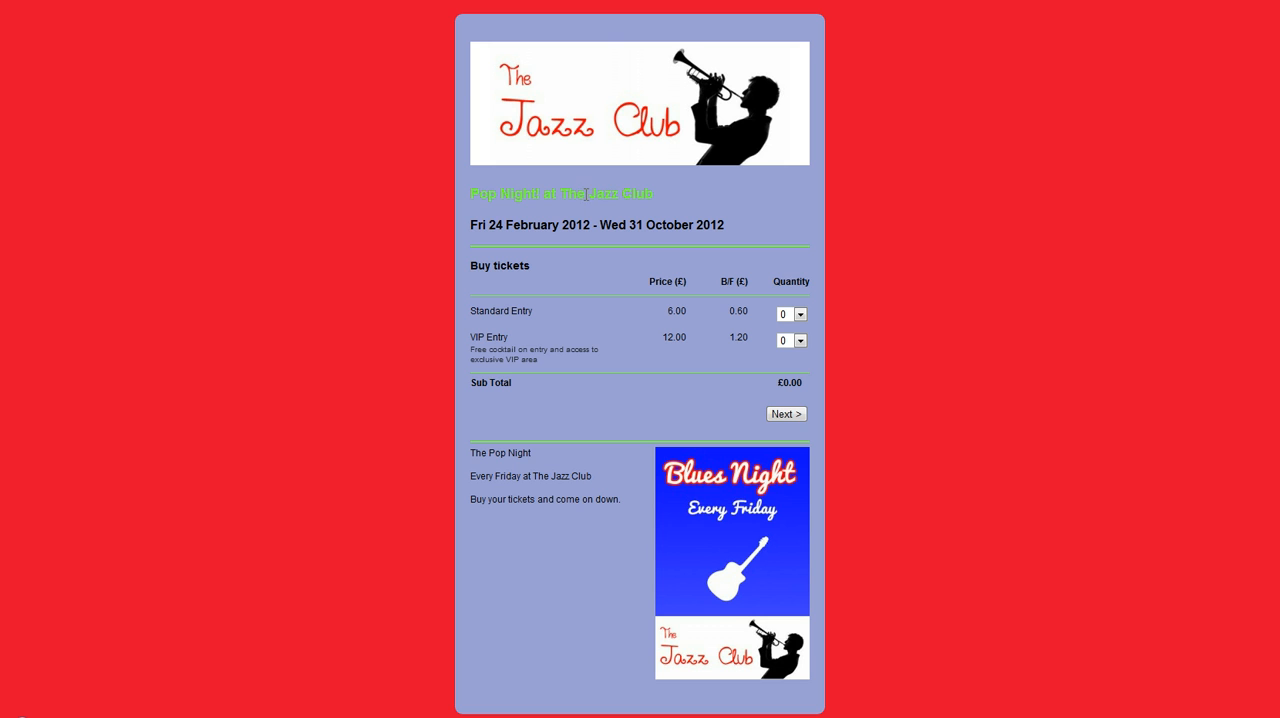
mouse_move(796, 360)
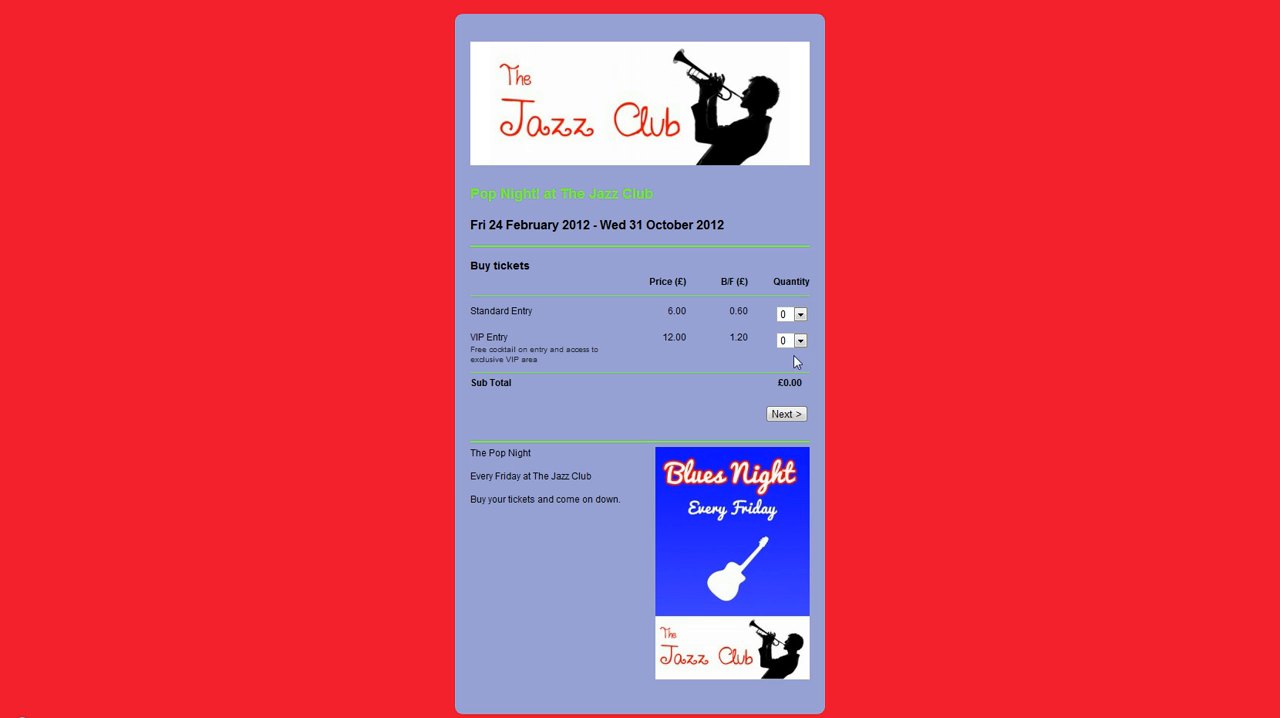
mouse_move(56, 172)
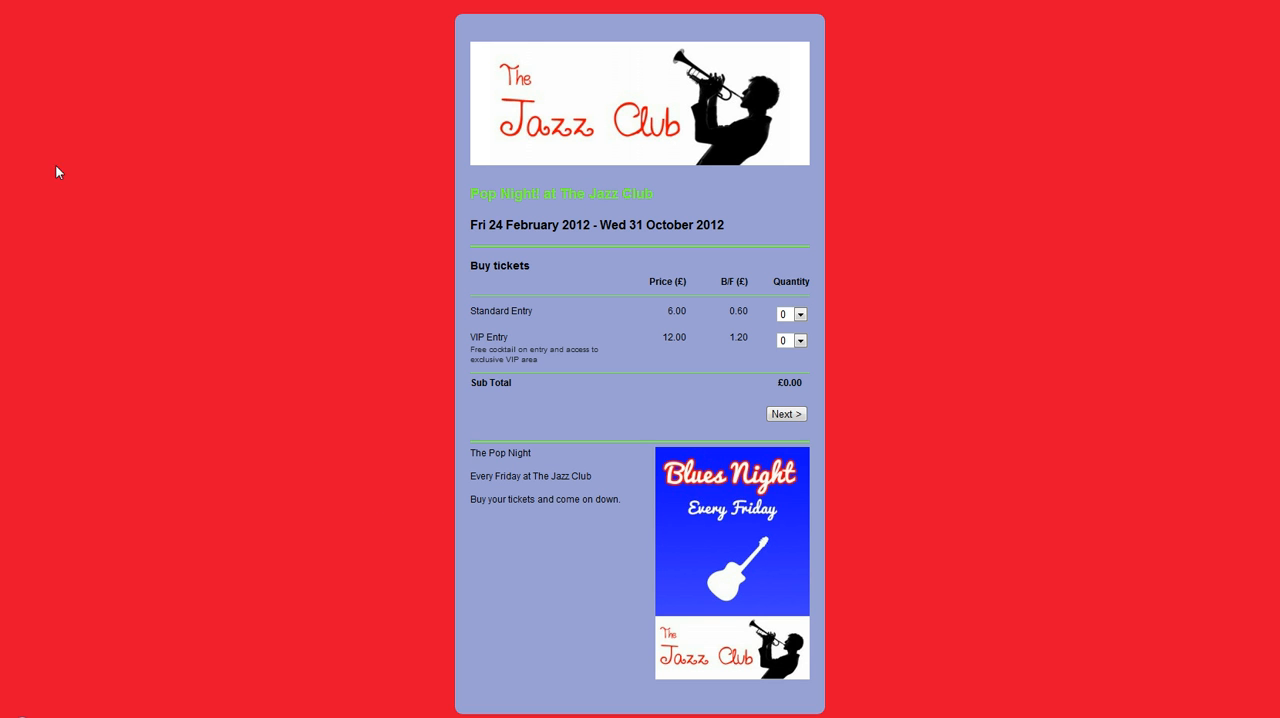